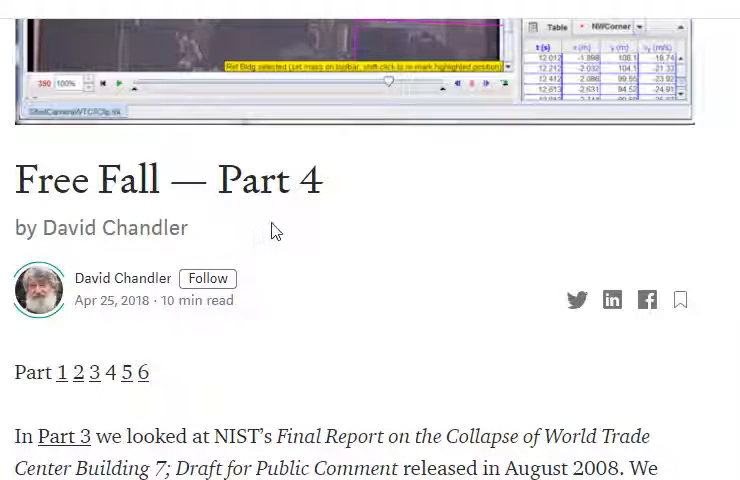
pyautogui.moveTo(533, 240)
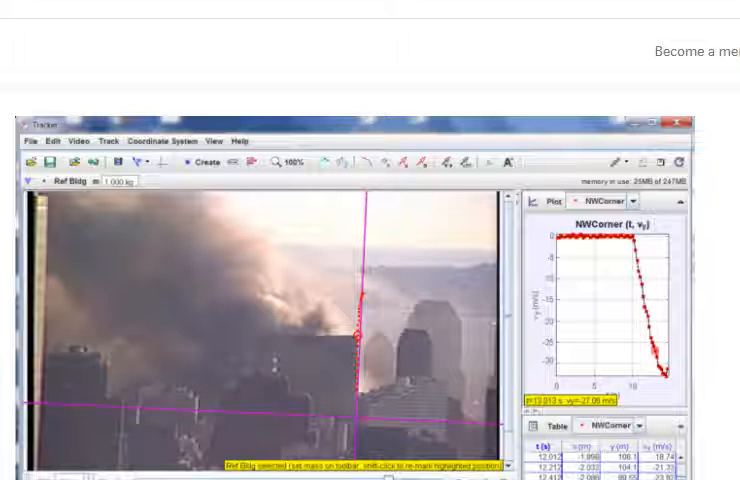
pyautogui.moveTo(367, 377)
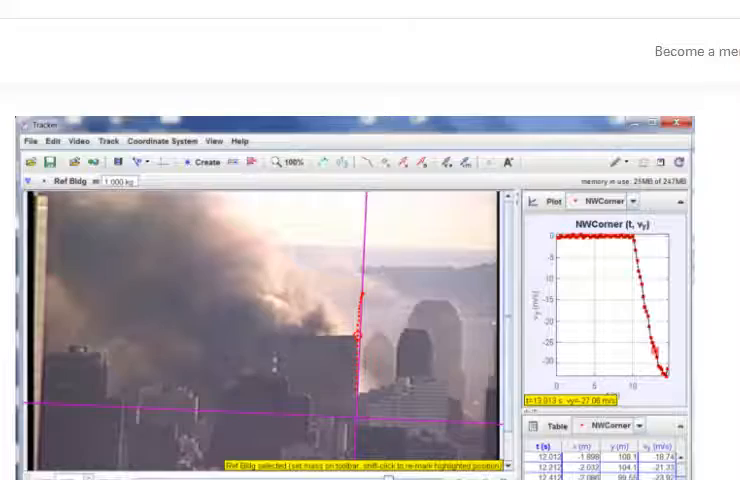
pyautogui.scroll(-3)
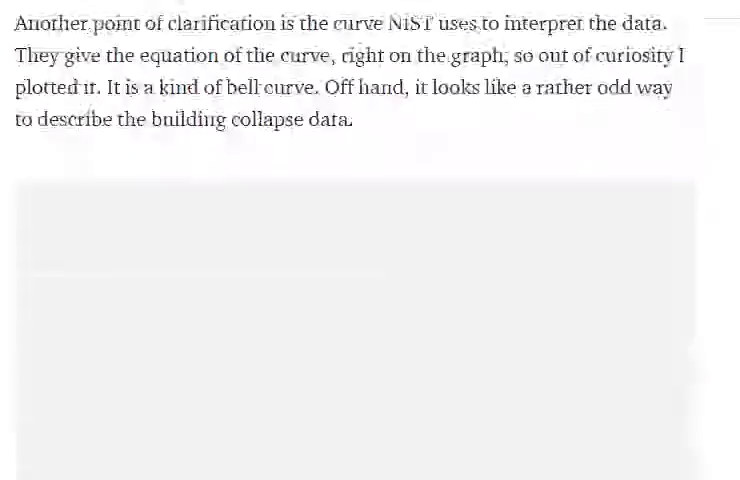
pyautogui.scroll(-3)
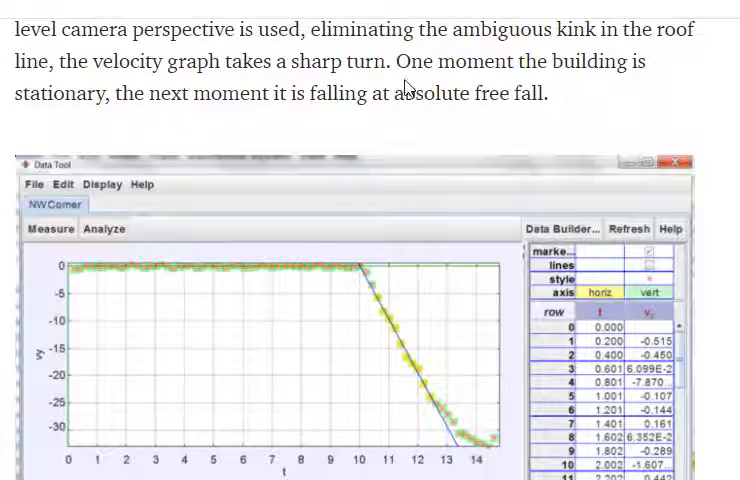
pyautogui.moveTo(165, 135)
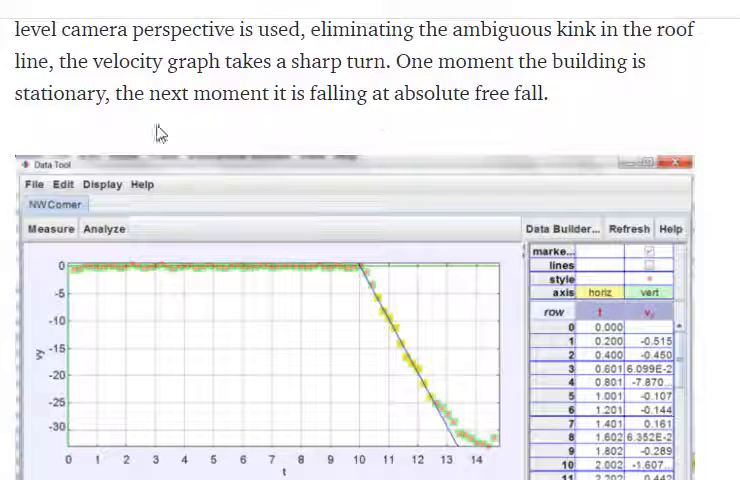
pyautogui.moveTo(117, 120)
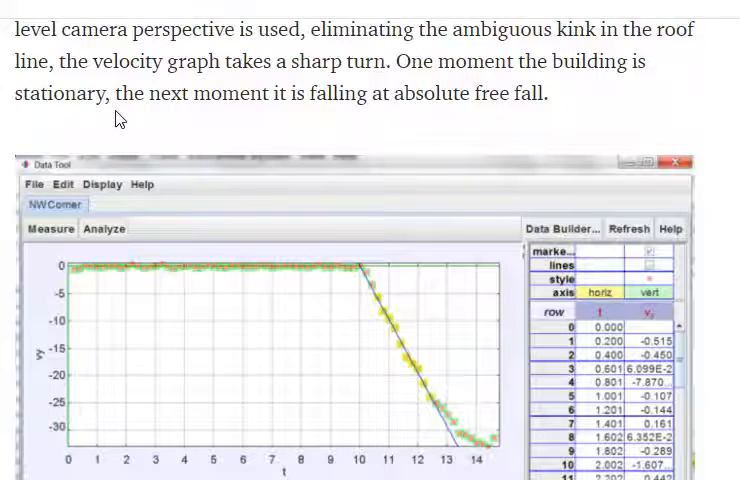
pyautogui.moveTo(485, 117)
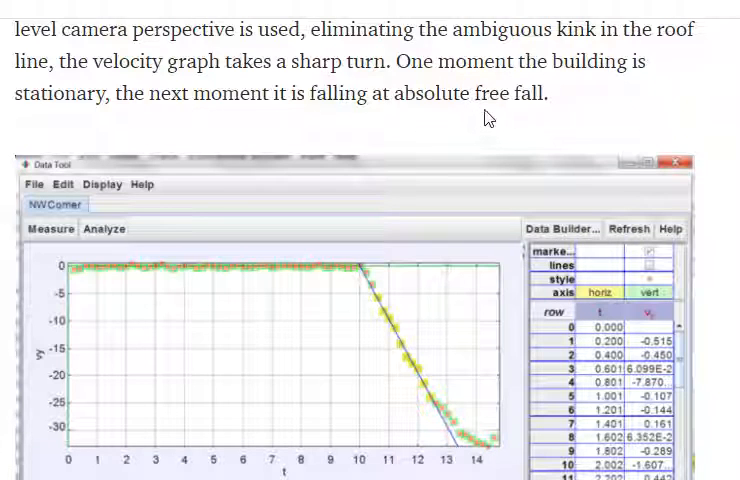
pyautogui.moveTo(547, 113)
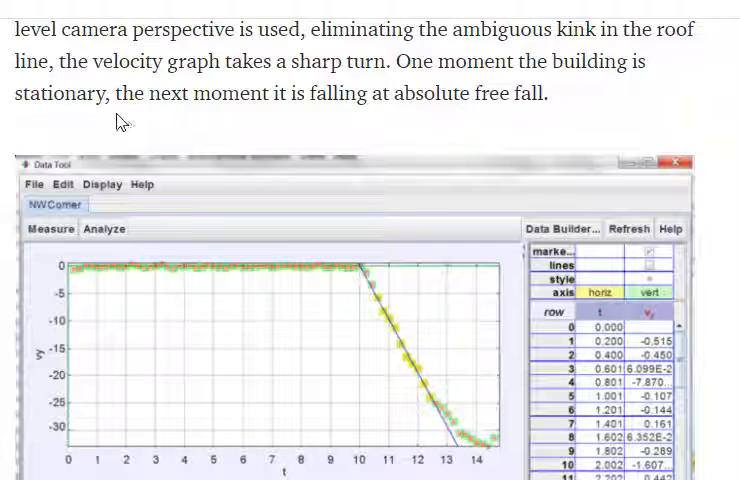
pyautogui.moveTo(222, 130)
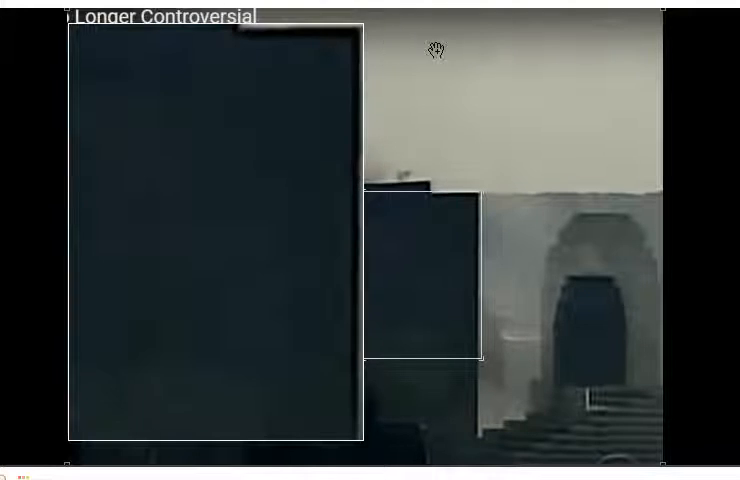
pyautogui.moveTo(417, 47)
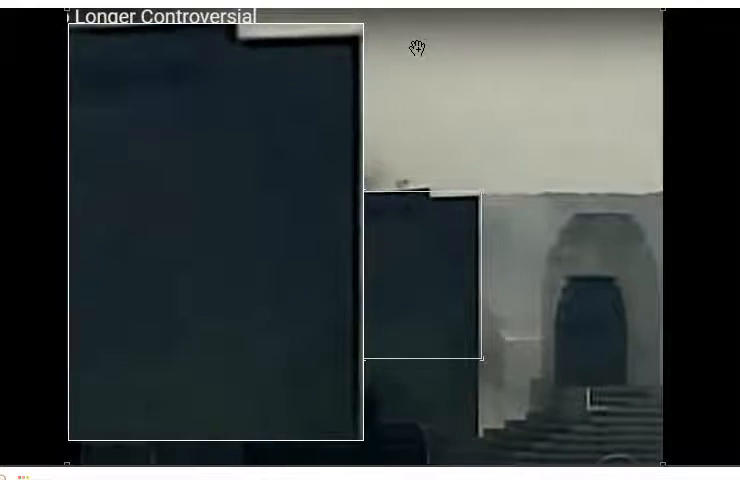